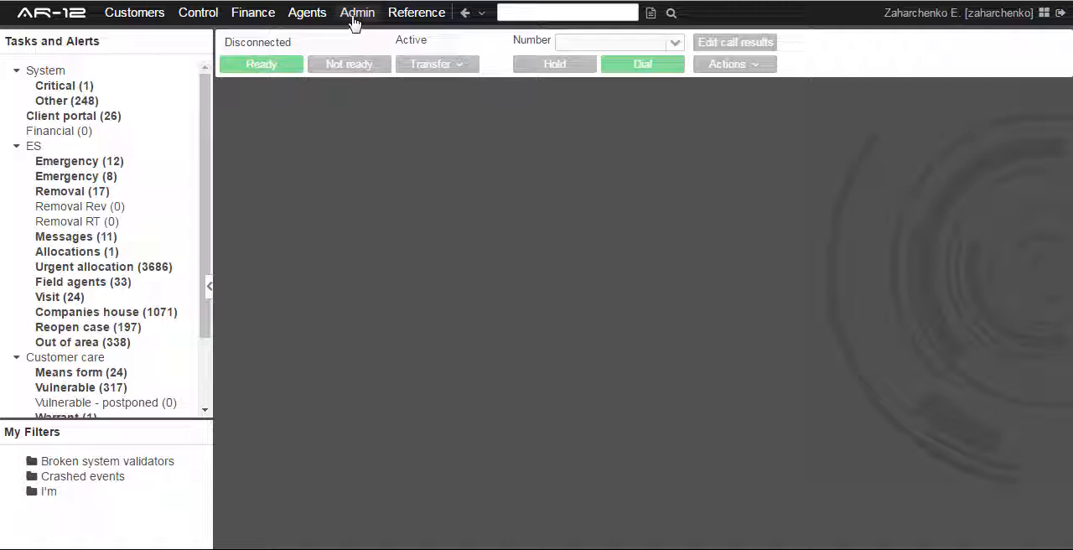
Open the Users list under Security and filter logins containing 'zahar'
left_click(357, 12)
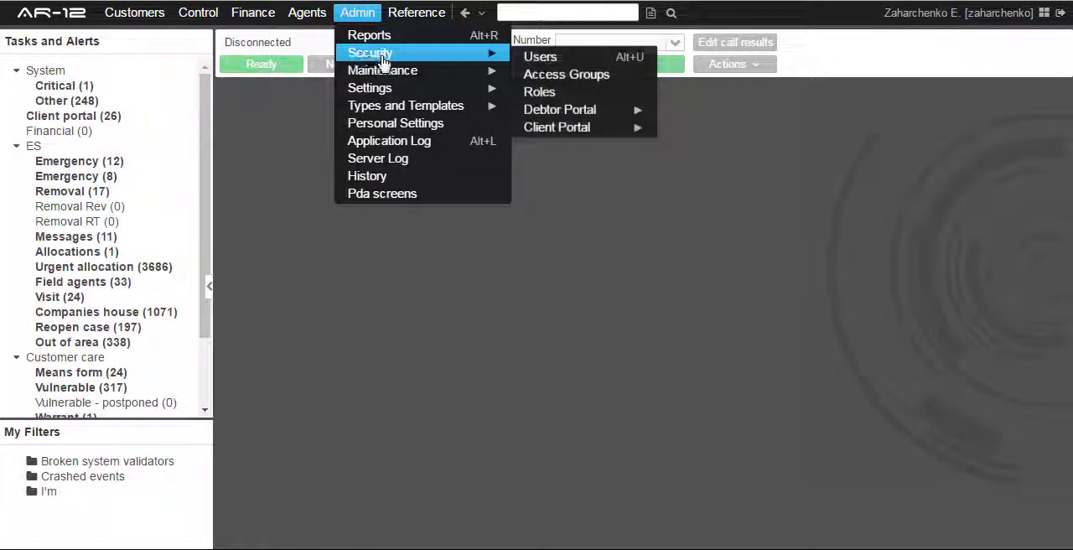
mouse_move(540, 56)
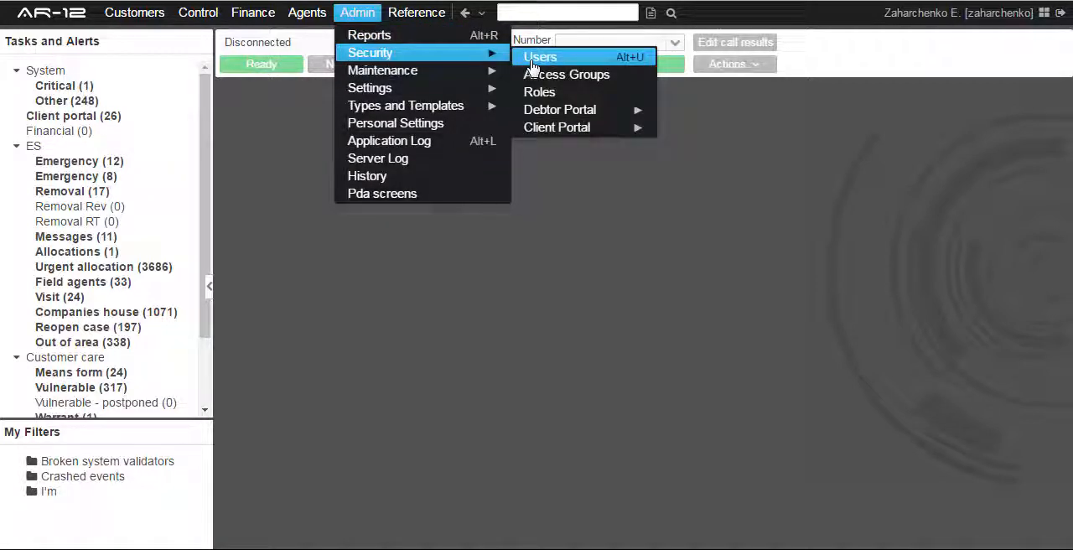
left_click(540, 56)
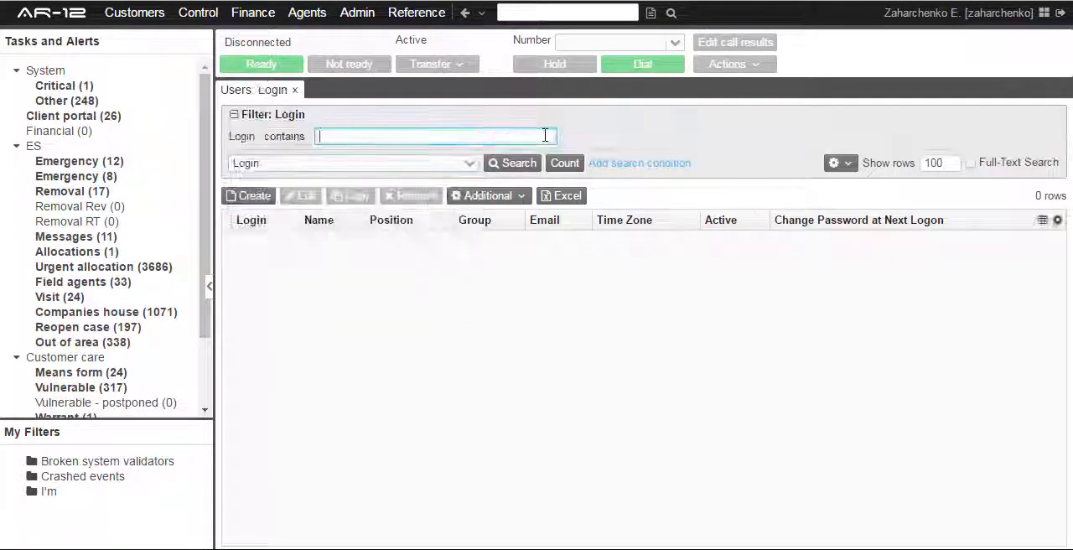
type("zahar")
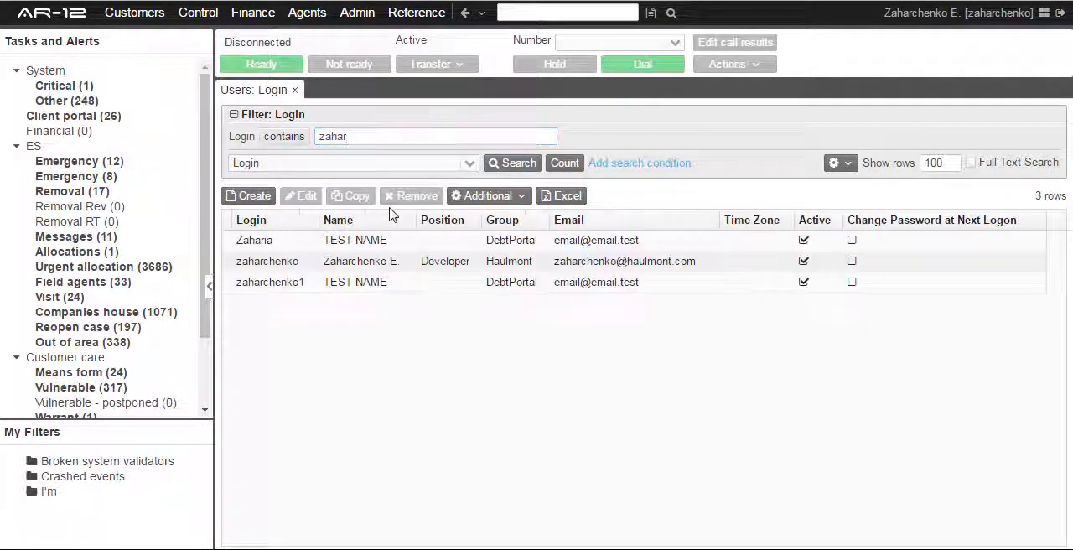
double_click(267, 261)
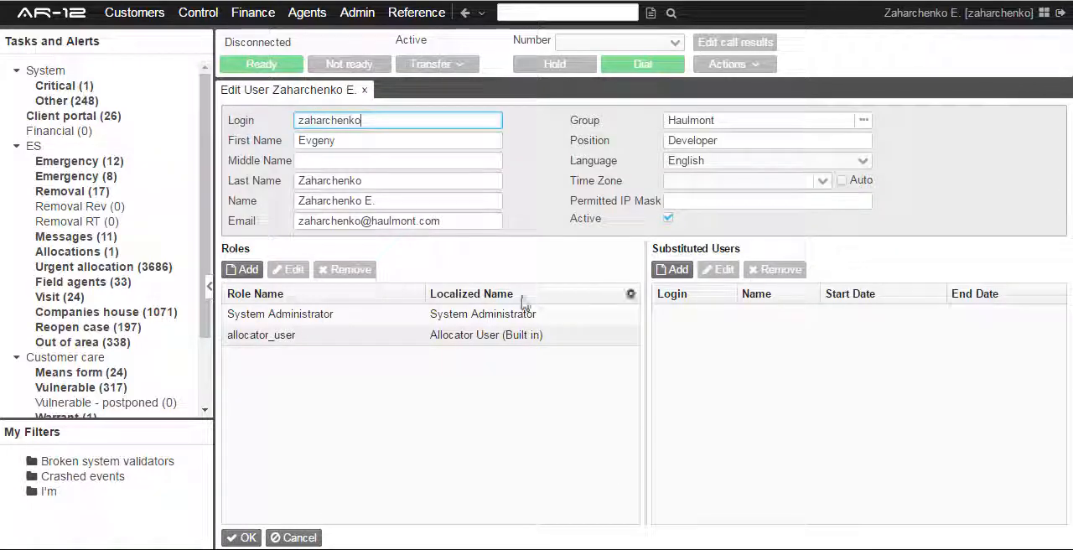
left_click(671, 269)
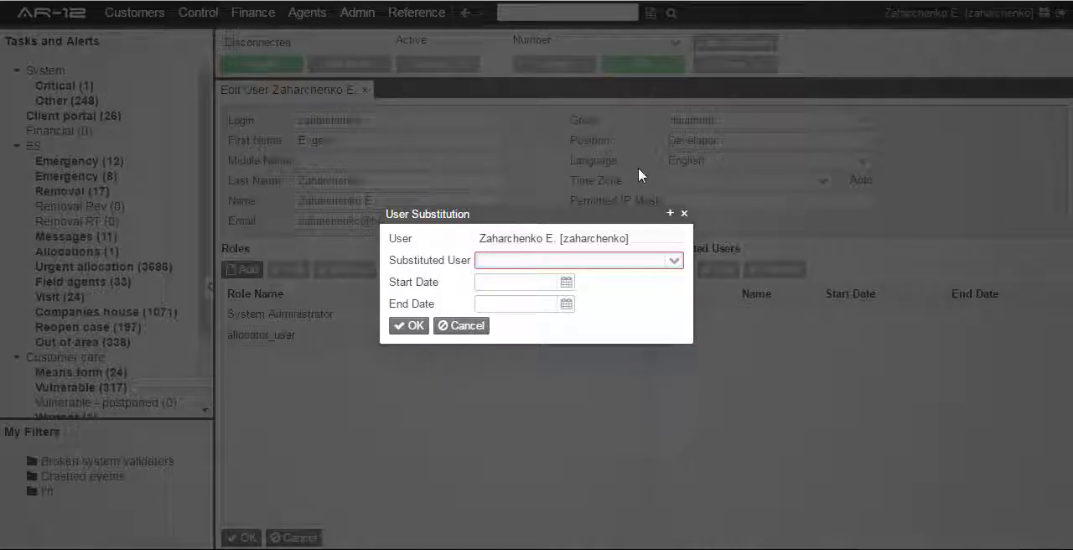
type("Po")
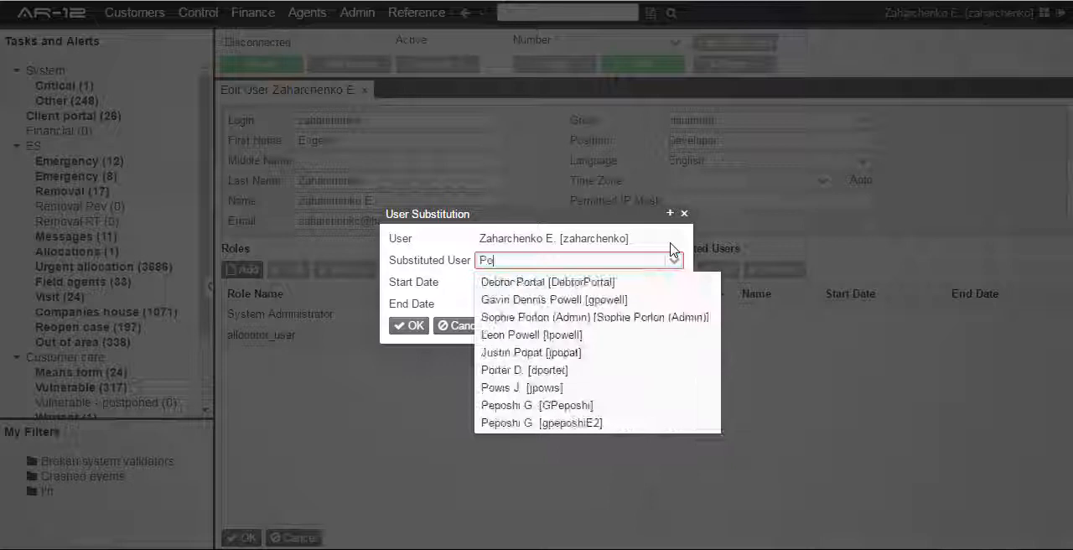
left_click(524, 370)
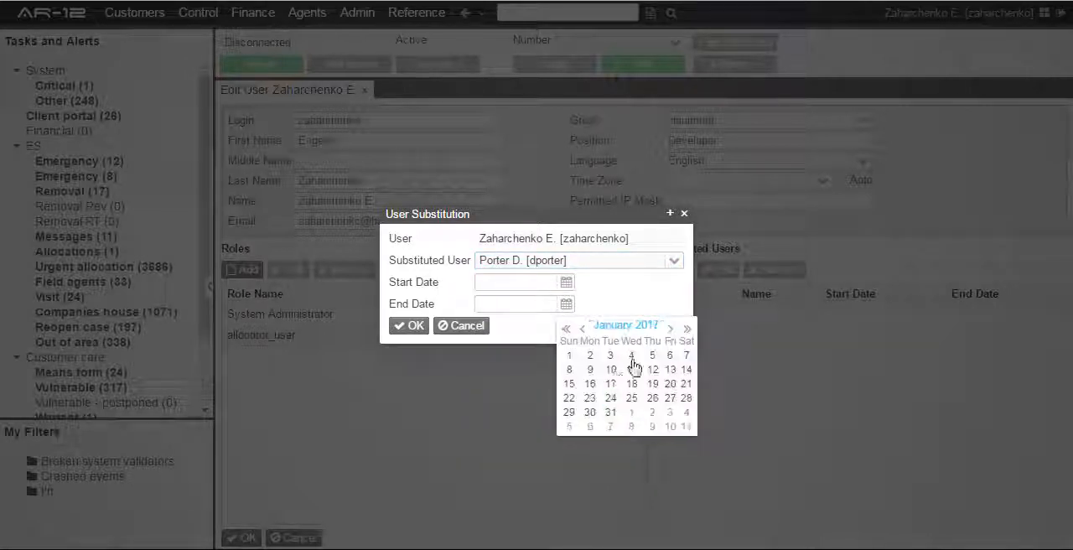
left_click(410, 325)
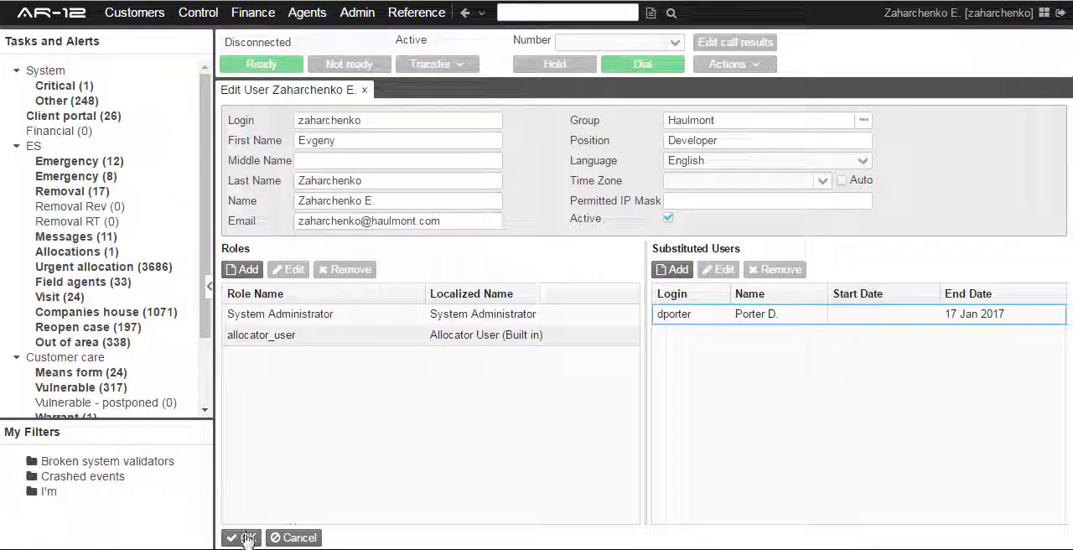
left_click(242, 538)
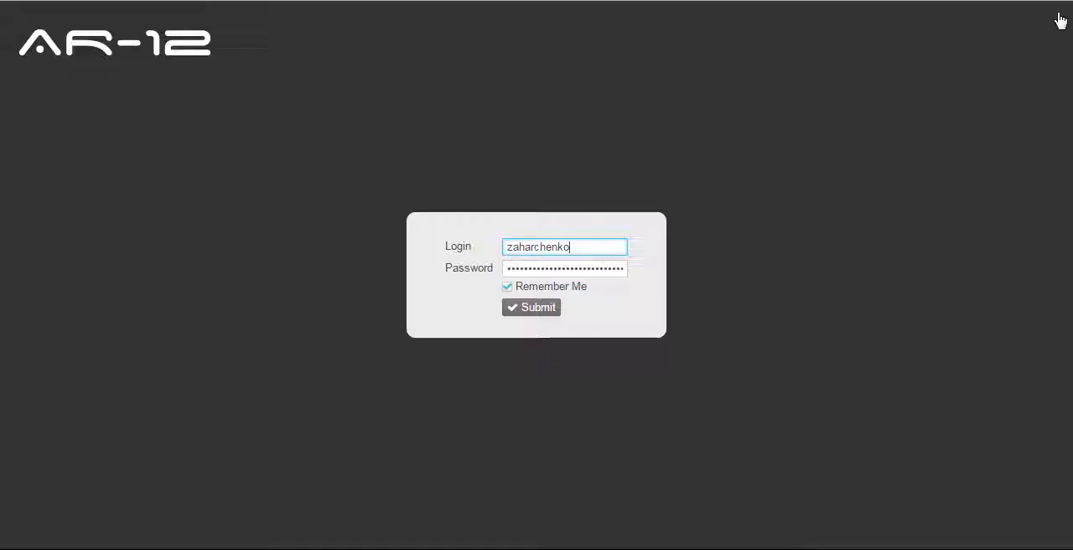
left_click(532, 307)
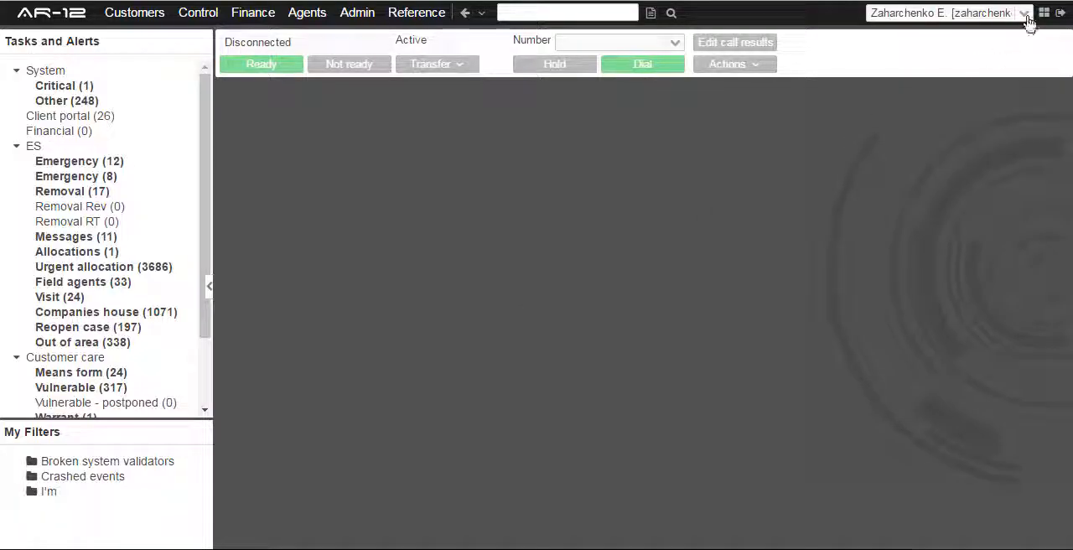
left_click(1024, 13)
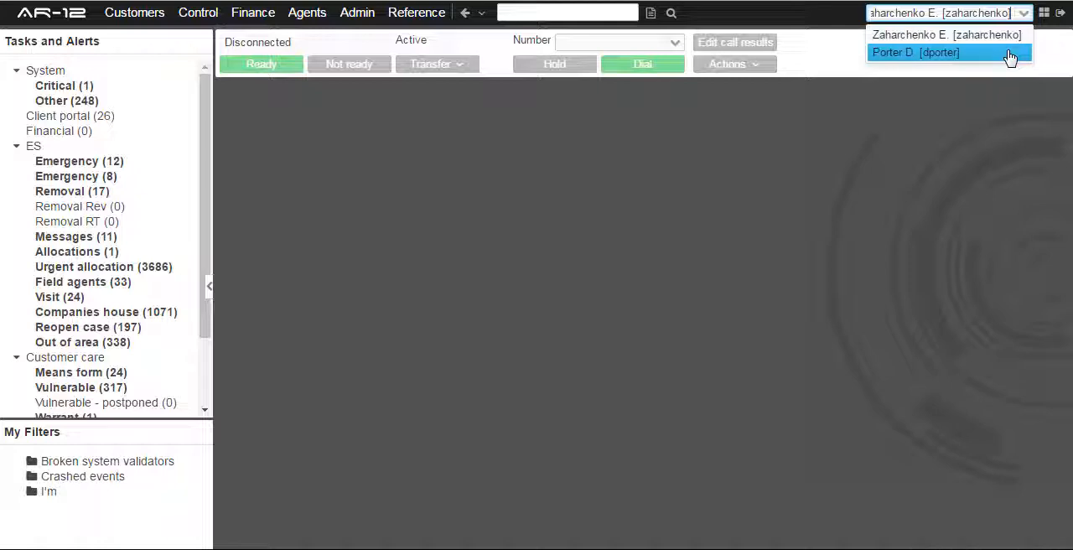
left_click(916, 52)
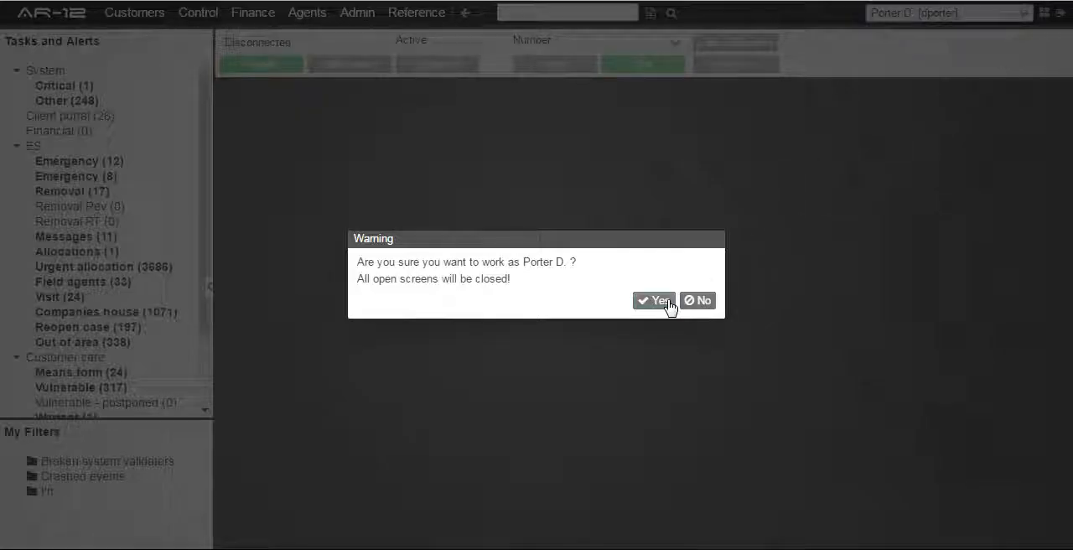
left_click(655, 301)
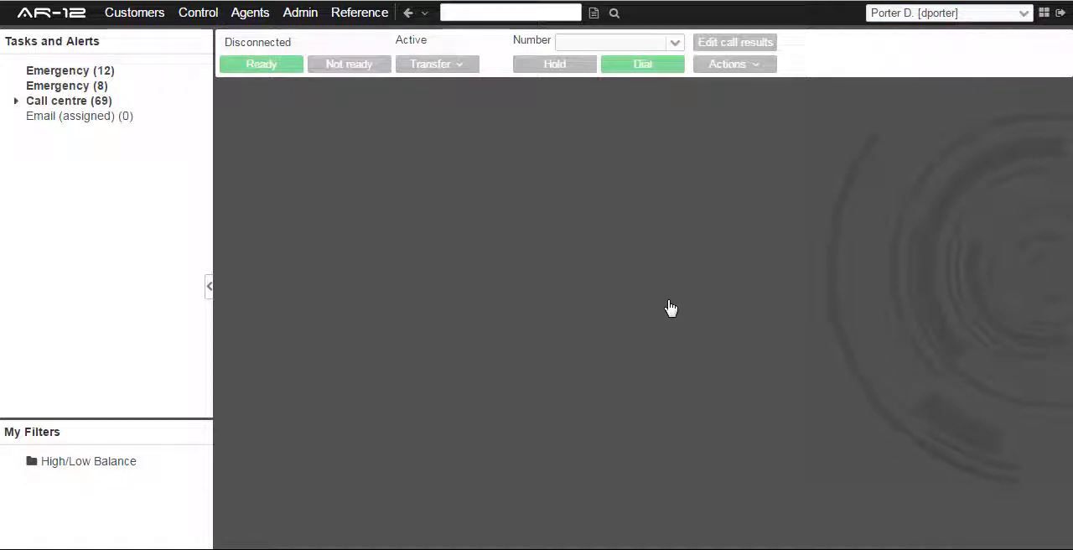
mouse_move(670, 307)
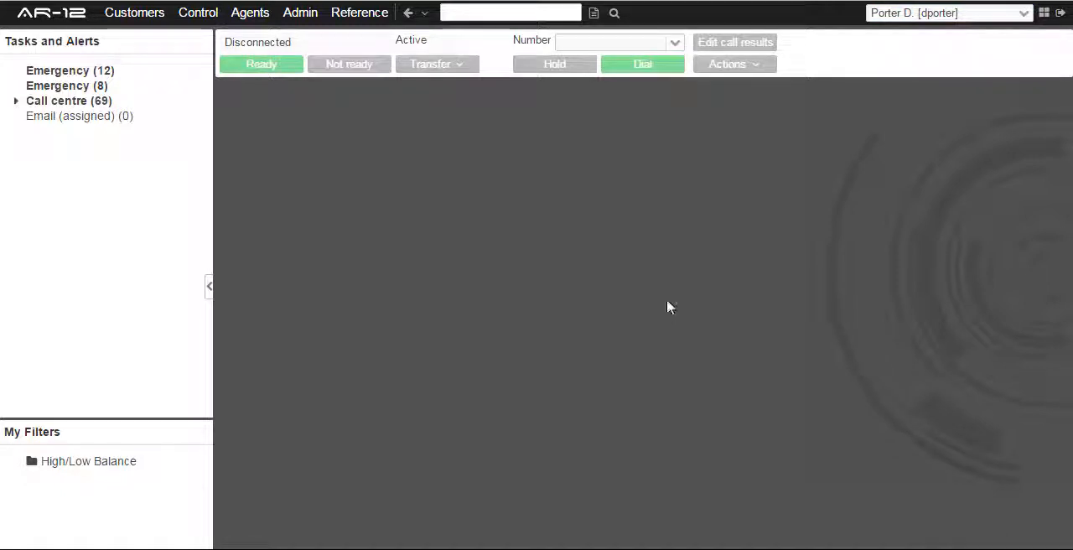
mouse_move(665, 305)
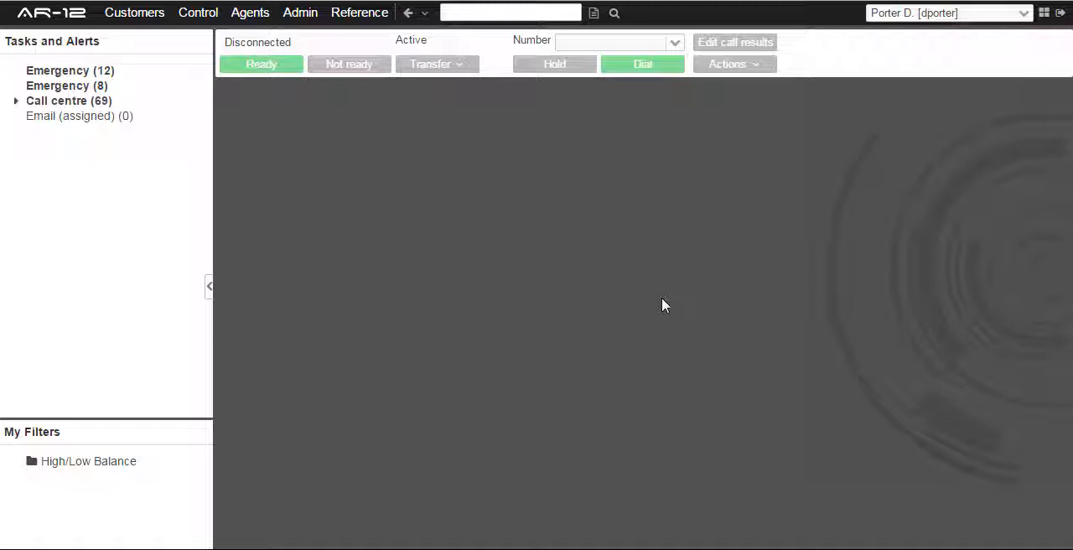
mouse_move(394, 255)
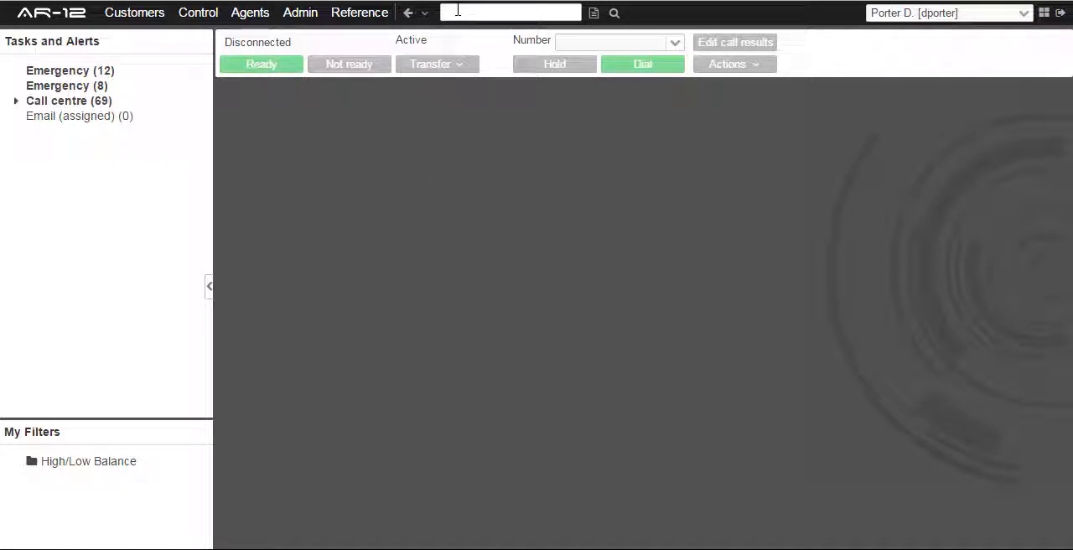
left_click(16, 101)
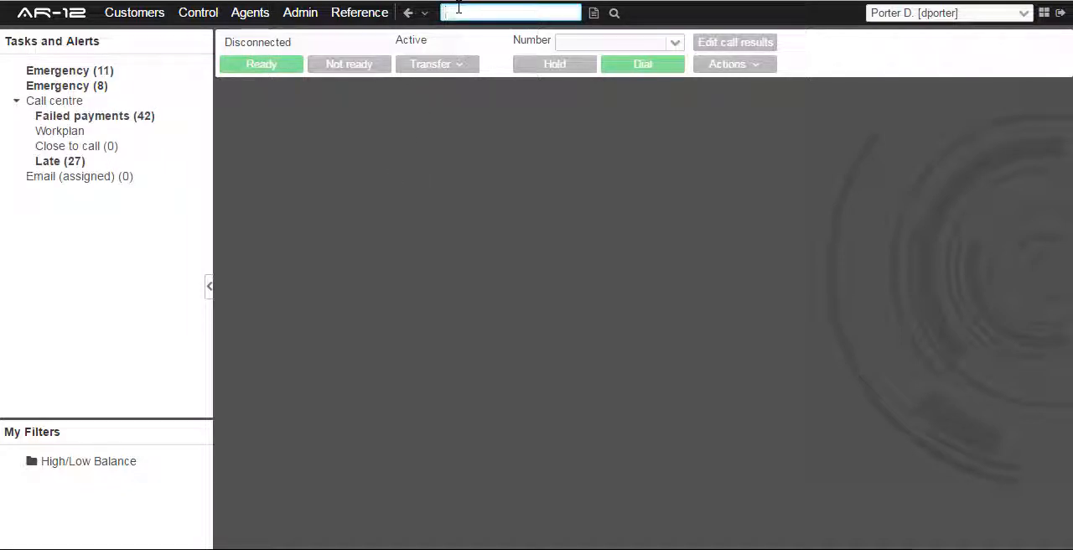
type("2329143")
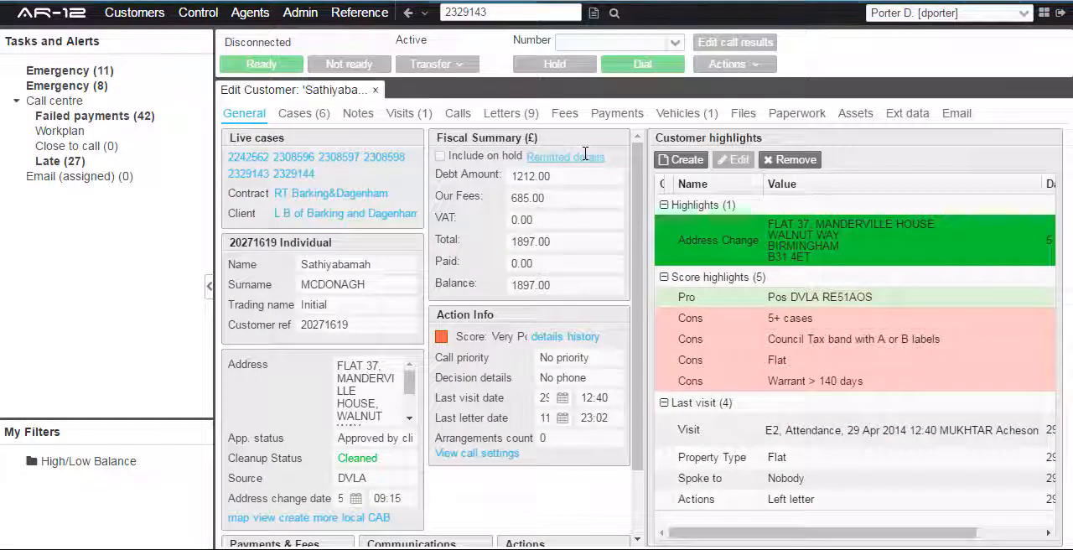
left_click(358, 113)
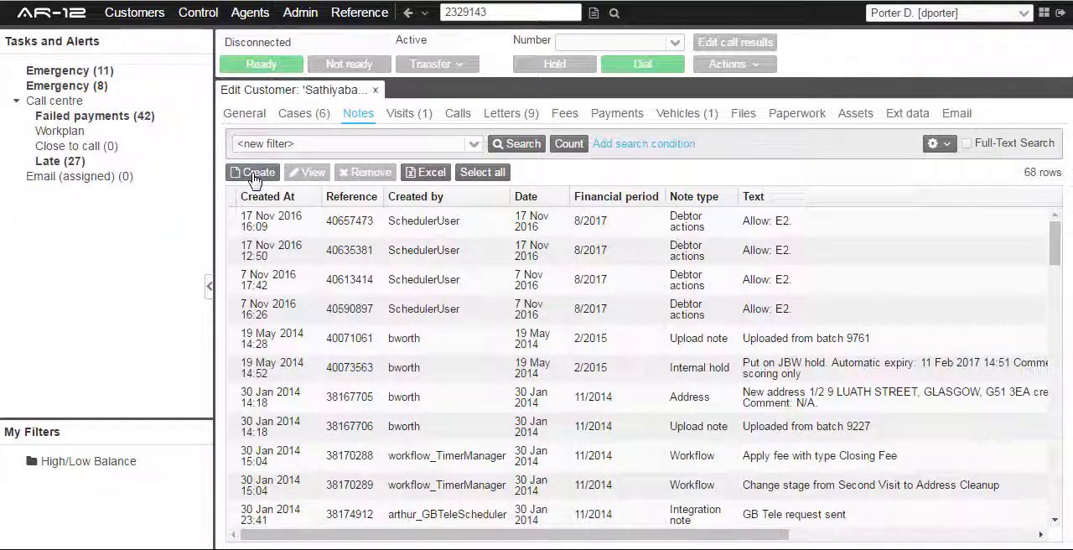
Create a customer note of type 'Note', save it, and review its system information
left_click(259, 172)
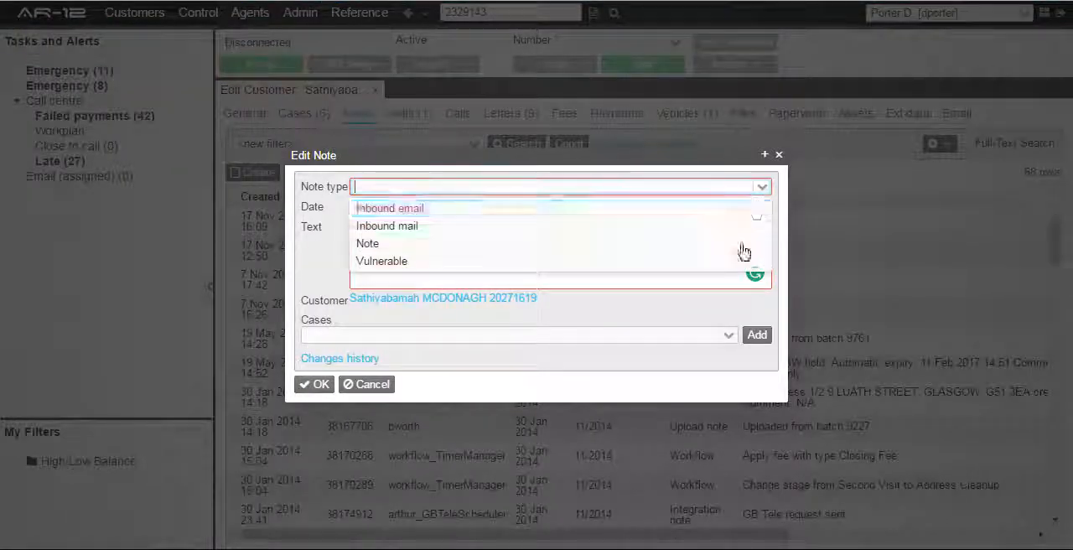
left_click(367, 243)
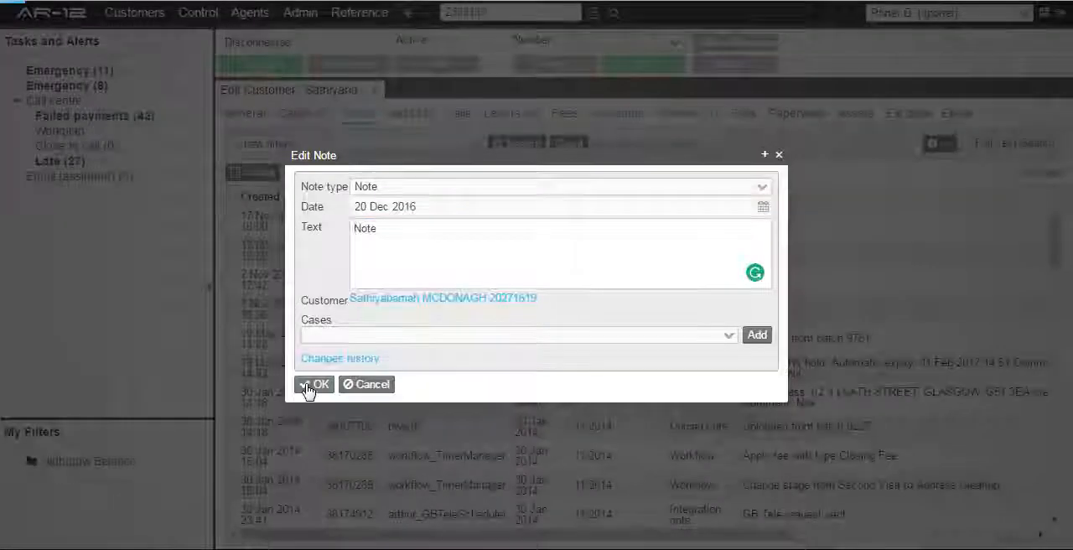
left_click(317, 384)
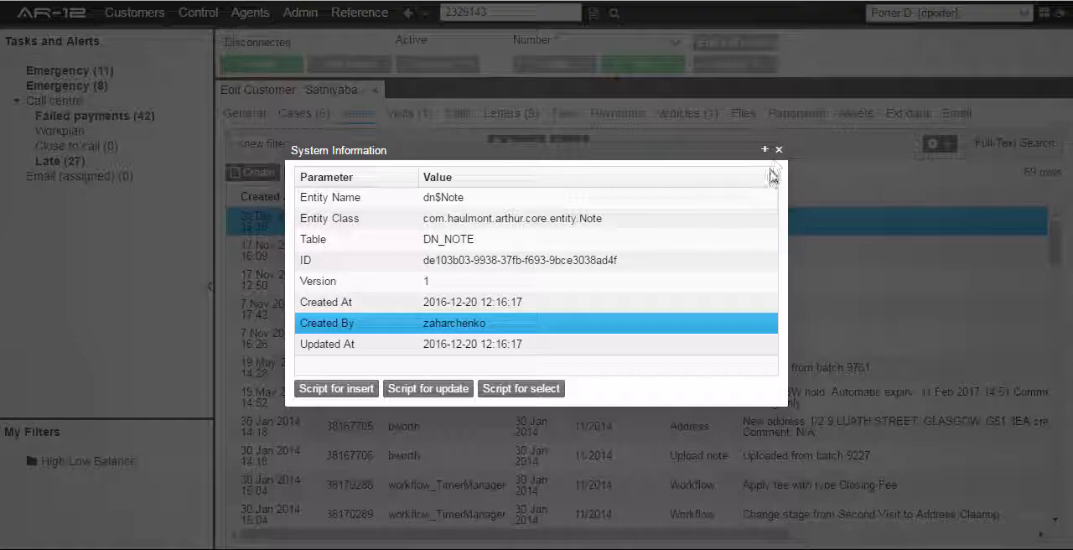
left_click(778, 149)
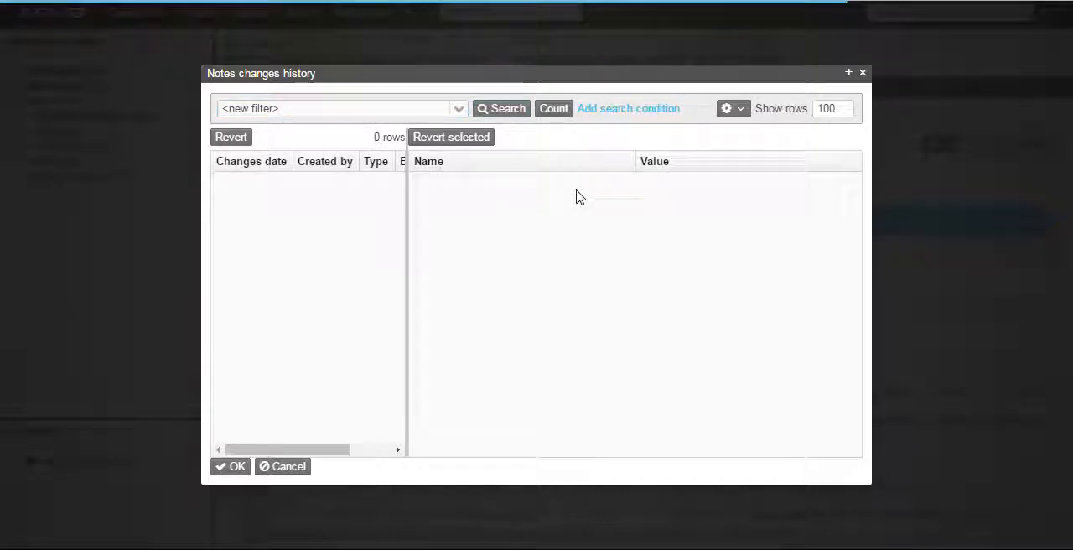
Load the note's change records, confirm zaharchenko as creator, and close the history
left_click(501, 108)
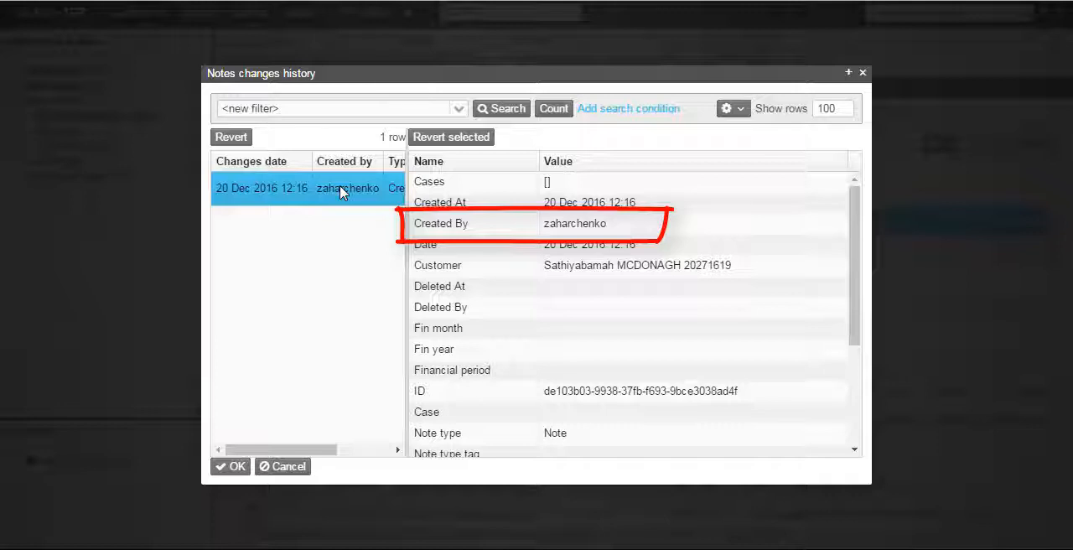
left_click(470, 223)
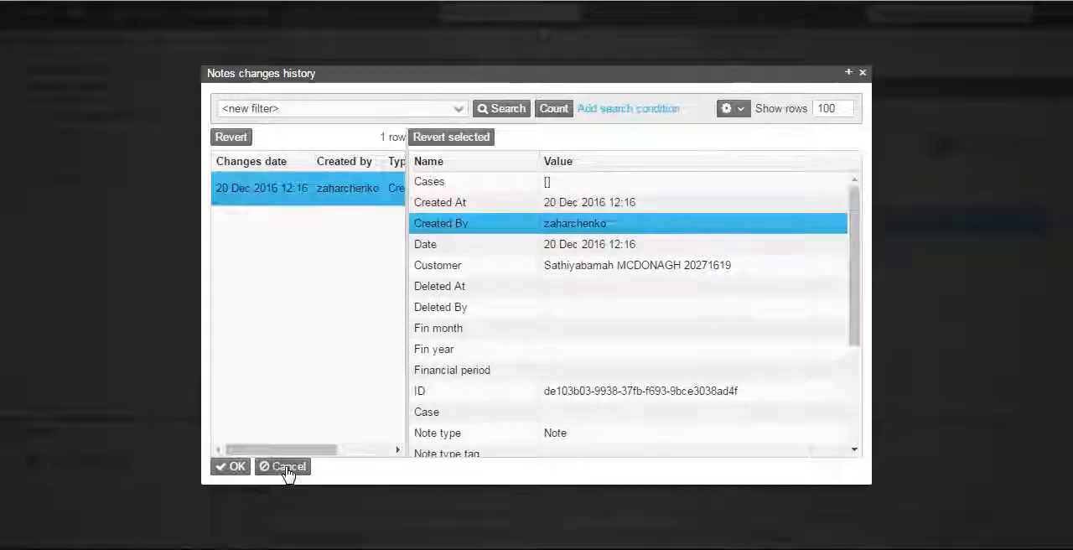
left_click(283, 467)
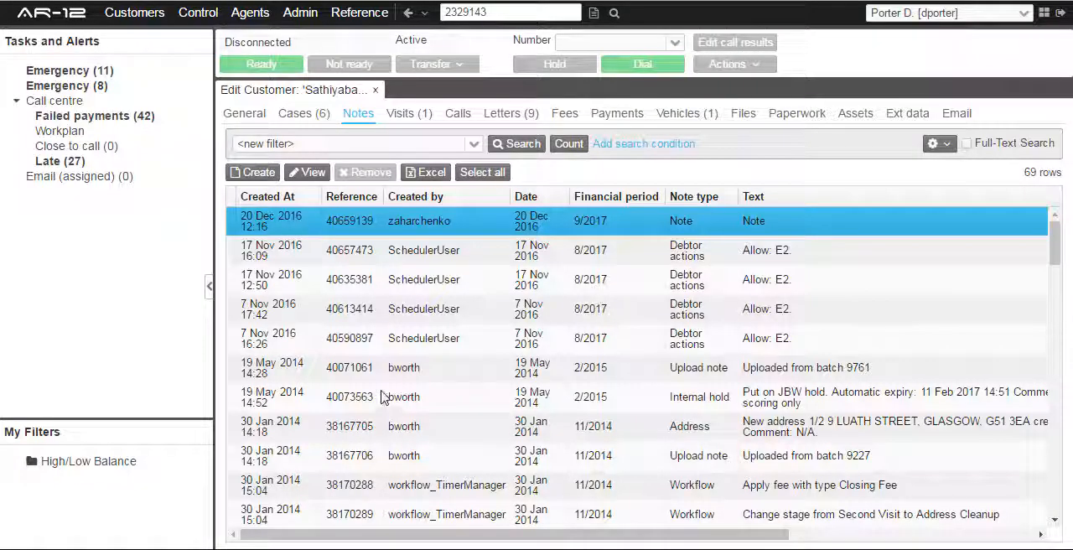